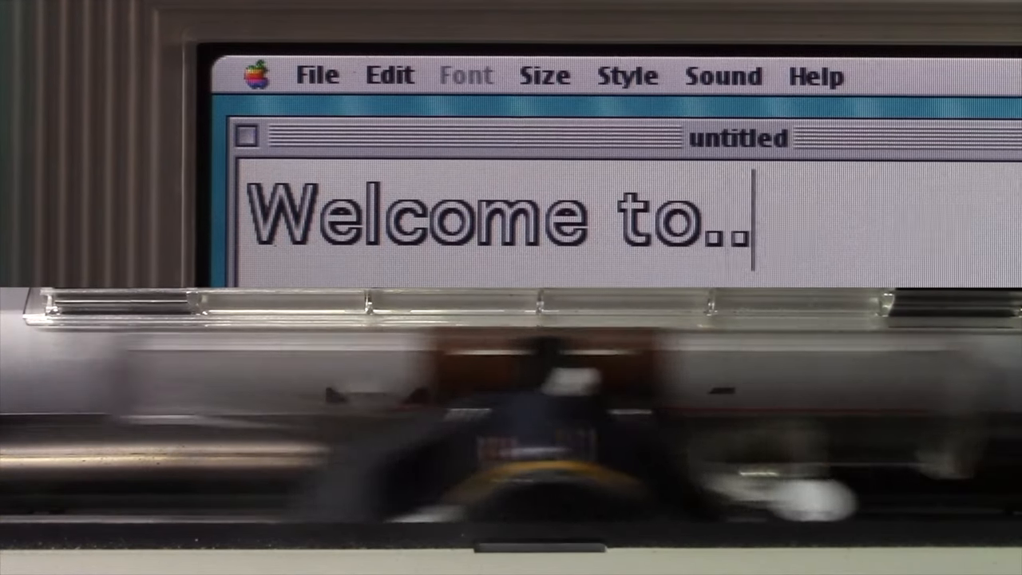
- Show the Monitor Resolution menu listing Color LCD and Television NTSC/PAL modes from the Control Strip
type(".")
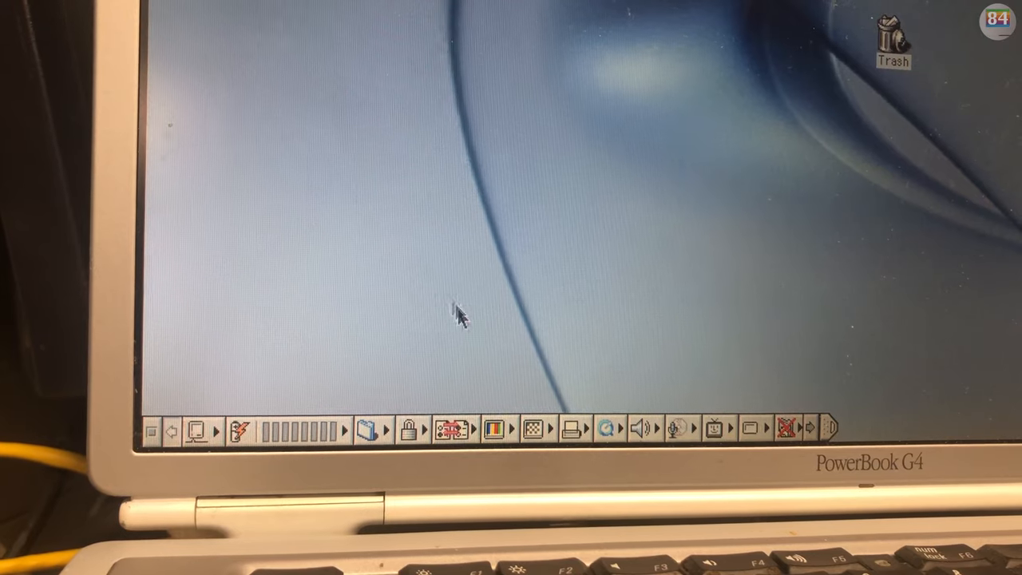
left_click(535, 430)
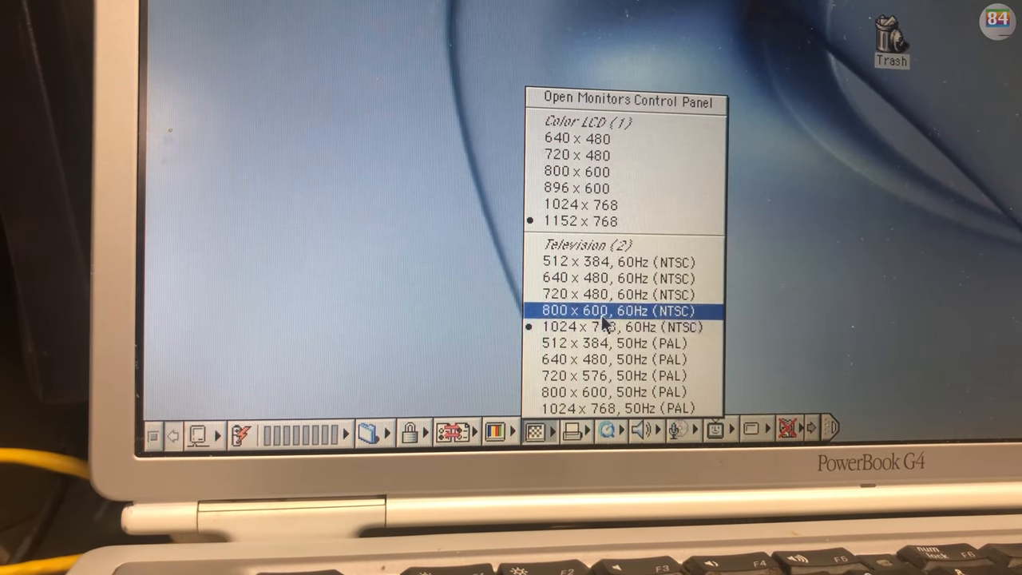